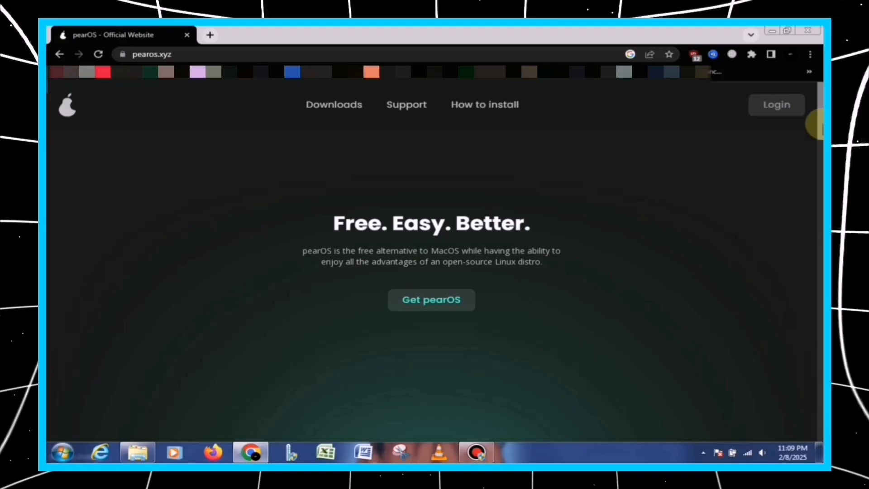
# Start downloading the pearOS NiceC0re release from the pearos.xyz Downloads page
pyautogui.scroll(-3)
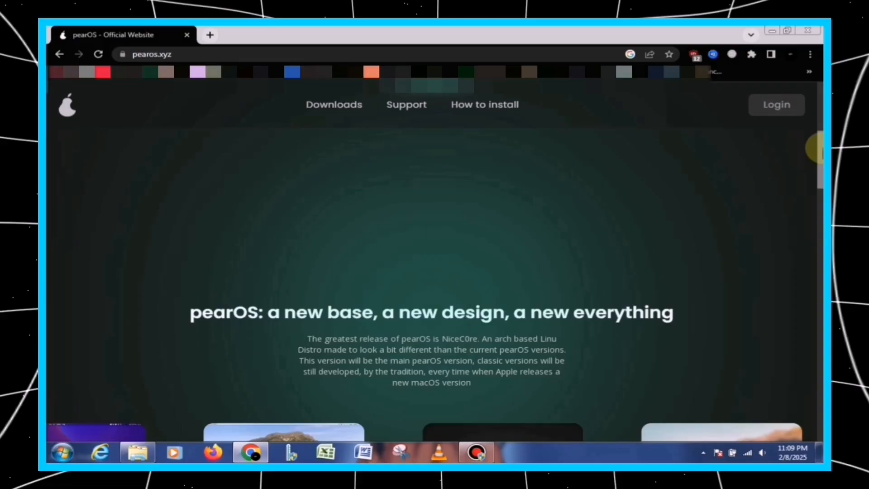
pyautogui.click(335, 104)
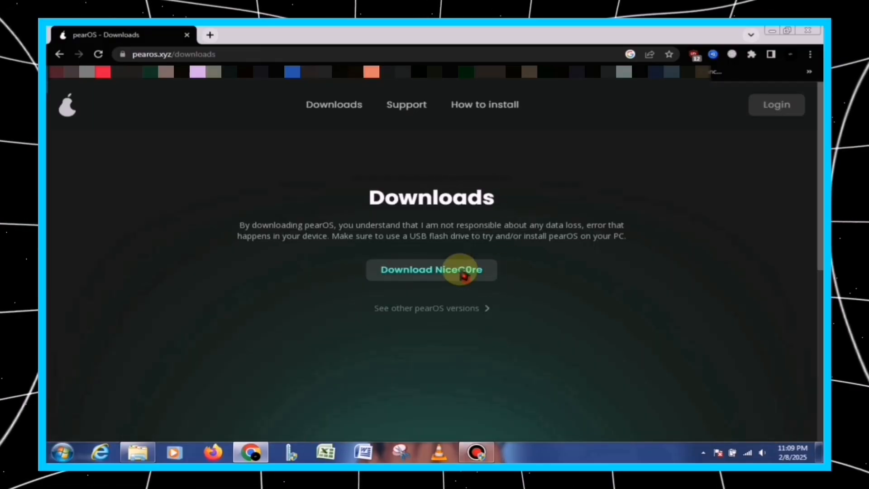
pyautogui.click(431, 270)
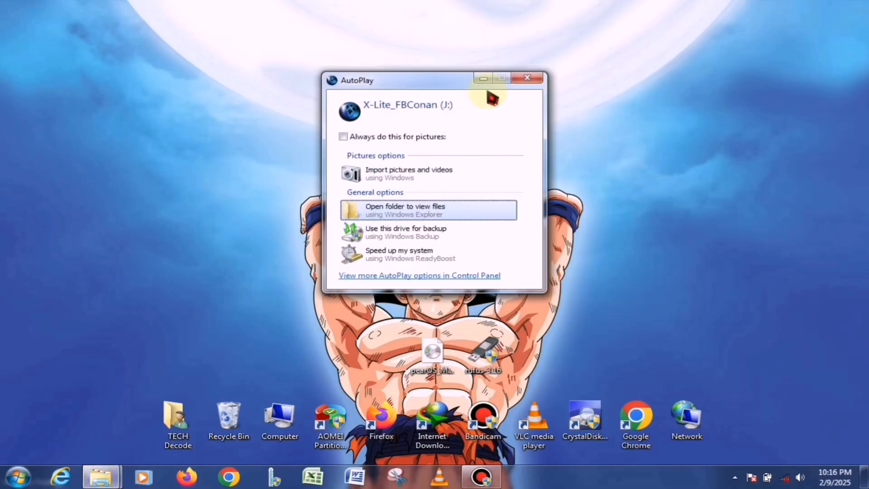
# Dismiss the USB AutoPlay prompt and load pearOS_Monterey_64bit-12-beta.iso into Rufus
pyautogui.click(527, 78)
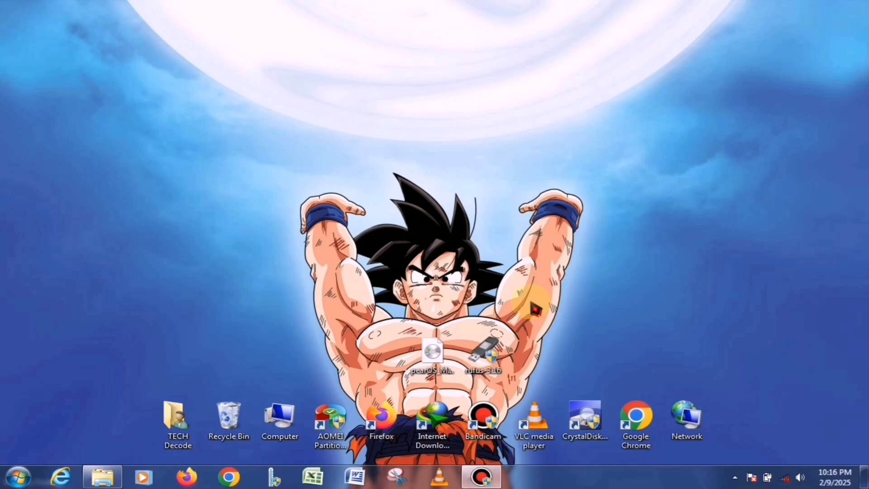
pyautogui.doubleClick(480, 354)
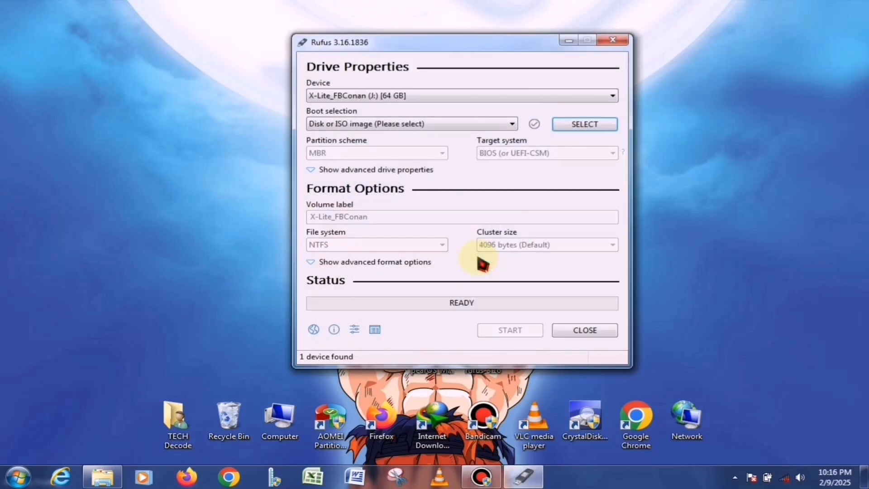
pyautogui.click(583, 124)
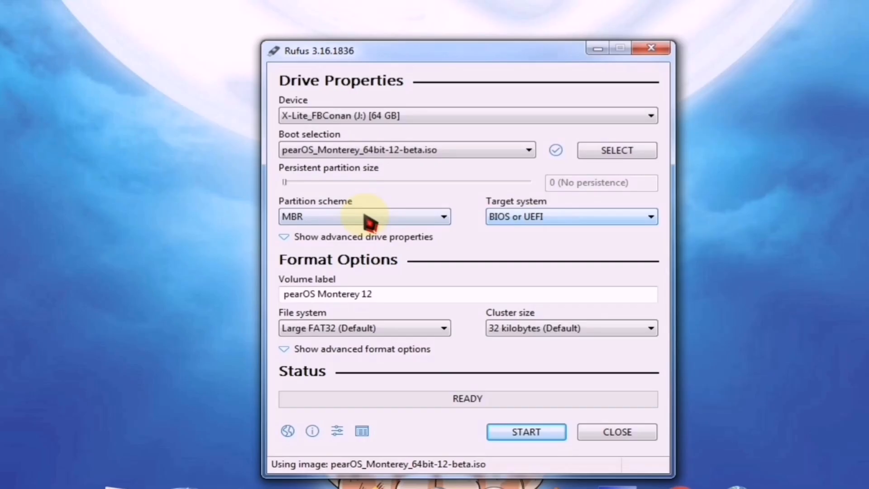
# Write the image to the 64 GB USB drive in ISO image mode, allowing the Syslinux download
pyautogui.click(525, 431)
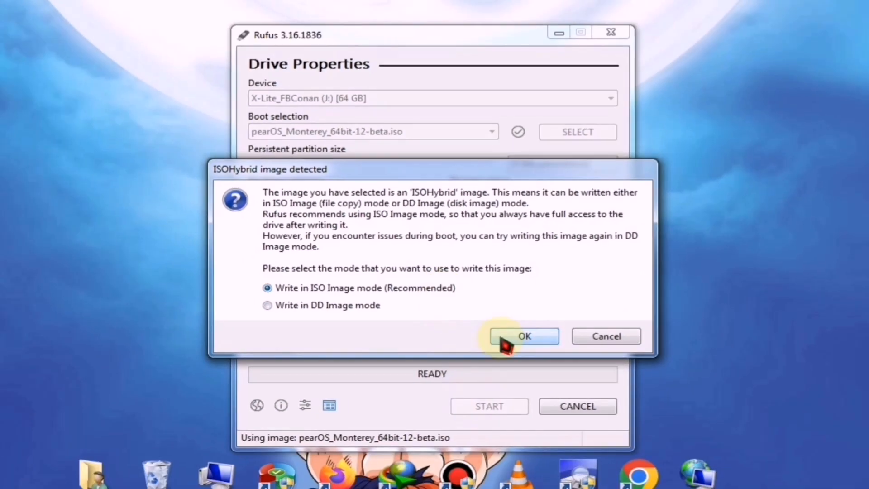
pyautogui.click(523, 336)
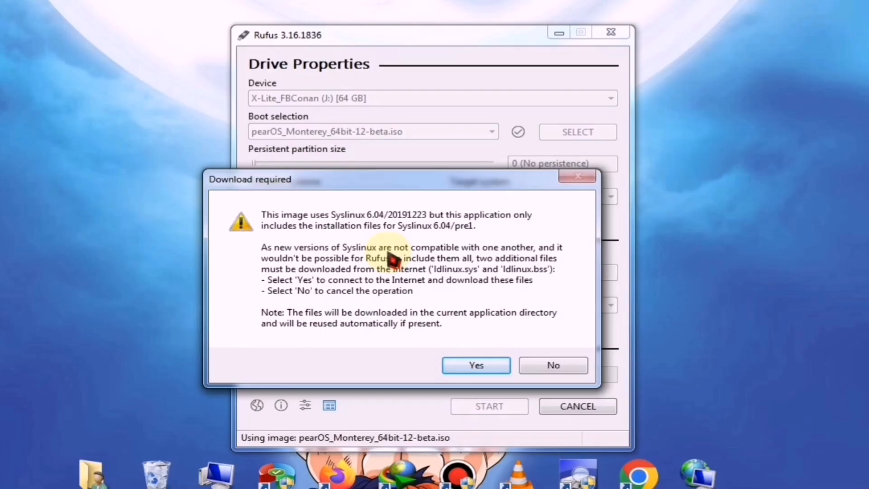
pyautogui.click(475, 364)
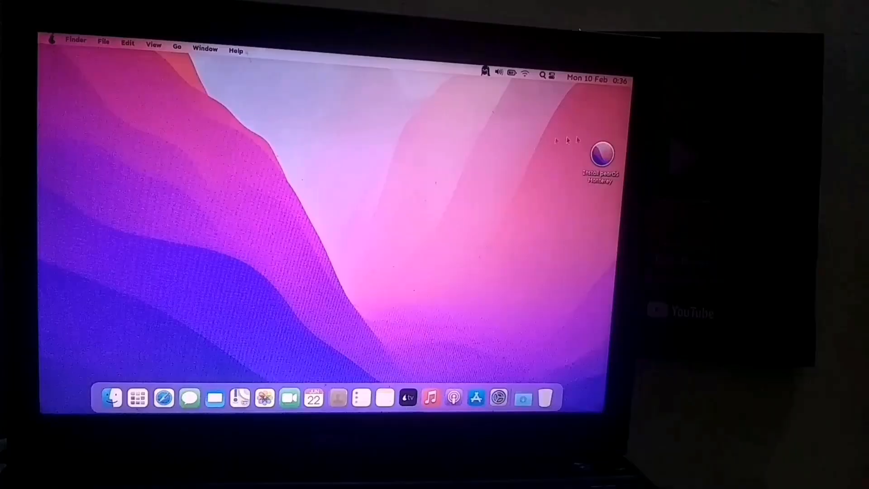
# Launch Install pearOS Monterey and accept the default language, location and keyboard layout
pyautogui.doubleClick(601, 154)
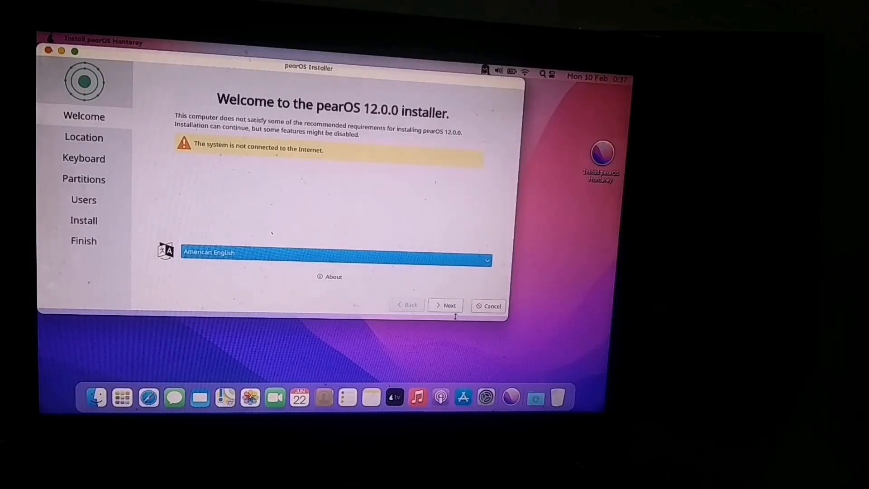
pyautogui.click(445, 305)
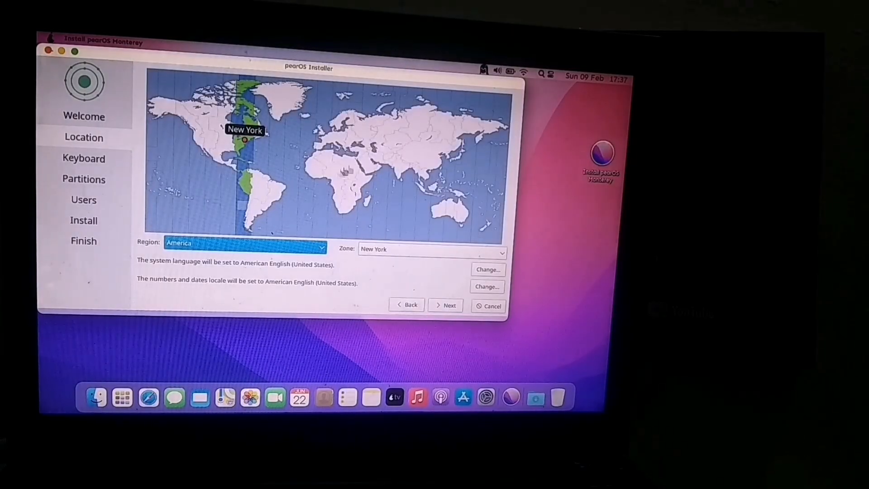
pyautogui.click(445, 305)
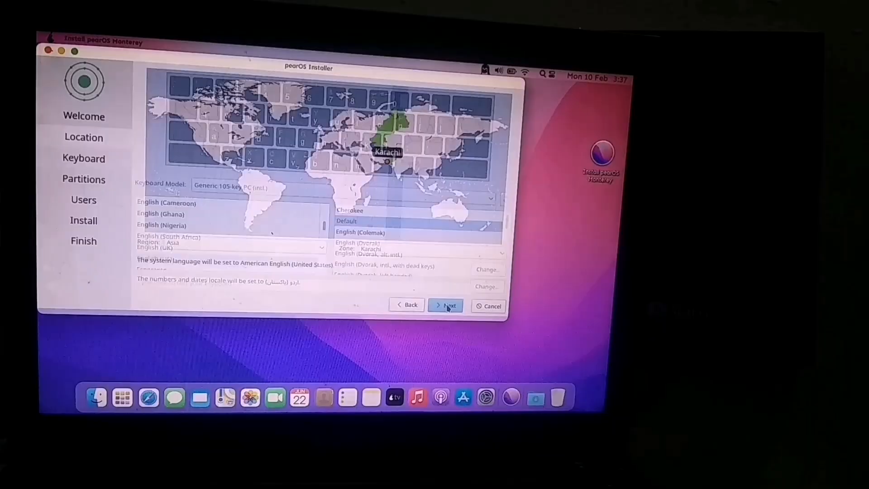
pyautogui.click(445, 305)
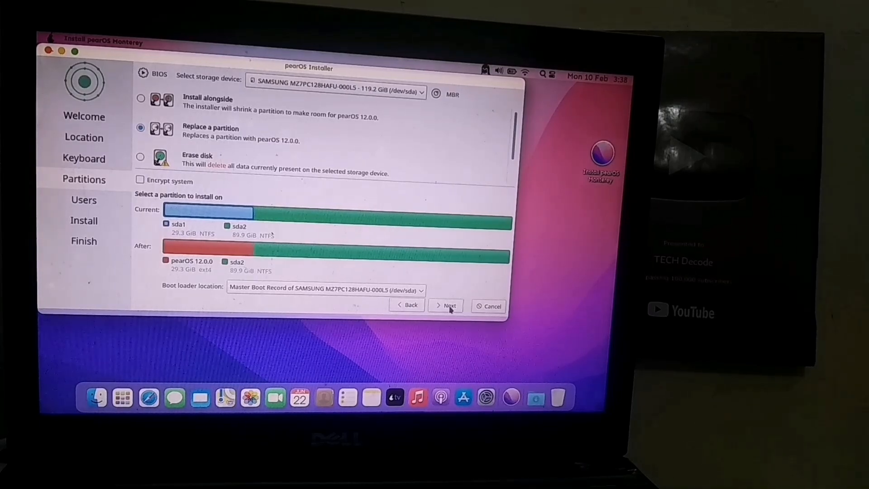
# Confirm replacing sda1, install pearOS 12.0.0 with the user account, and restart into it
pyautogui.click(447, 305)
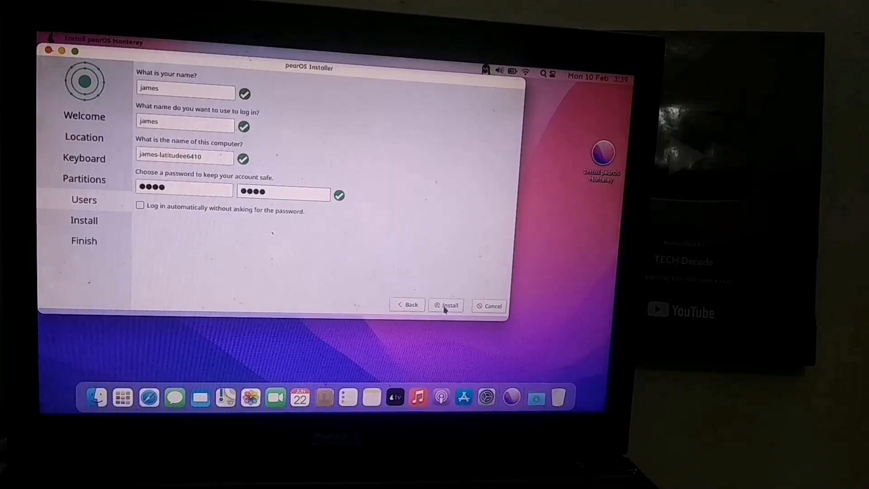
pyautogui.click(446, 305)
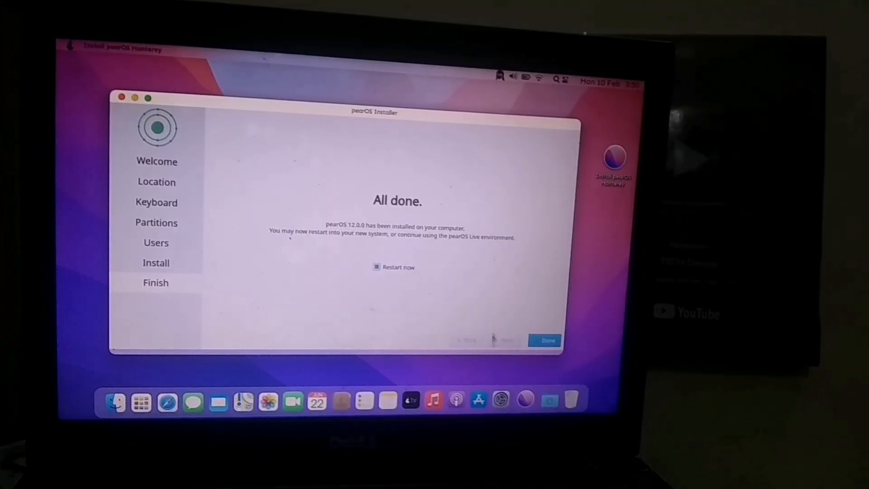
pyautogui.click(545, 340)
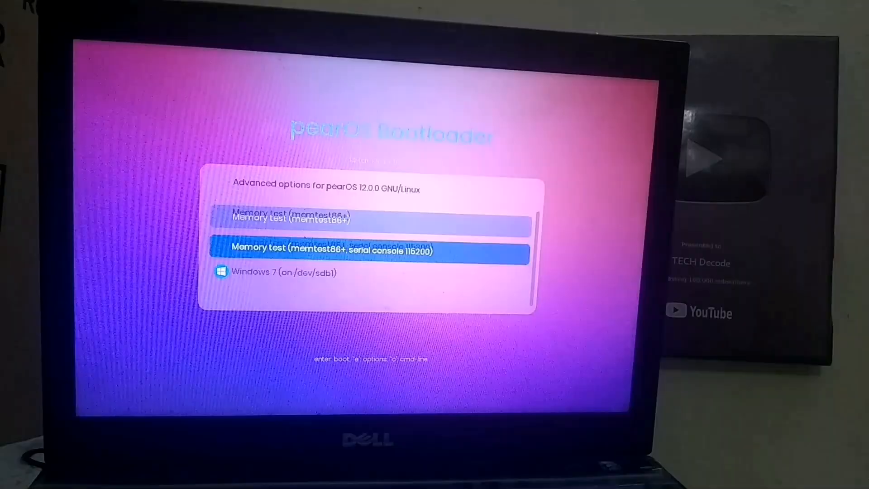
# Select the pearOS entry in the GRUB menu and boot the new system
pyautogui.press('Up')
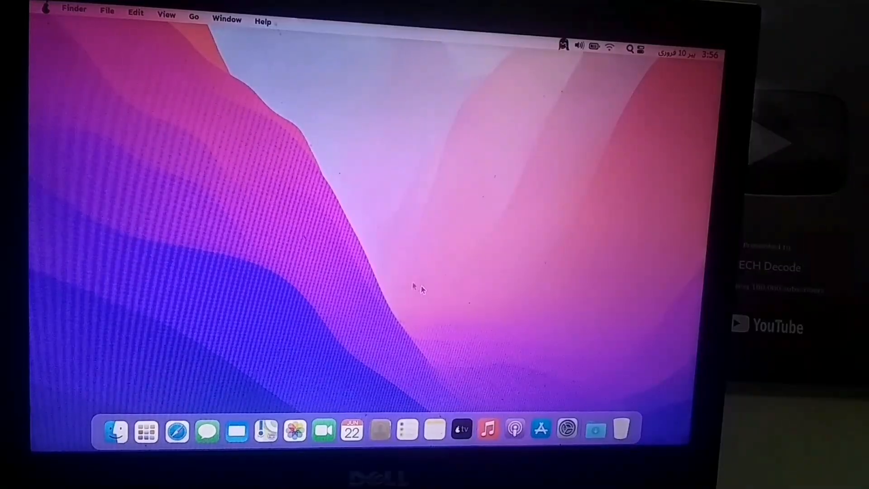
pyautogui.moveTo(147, 430)
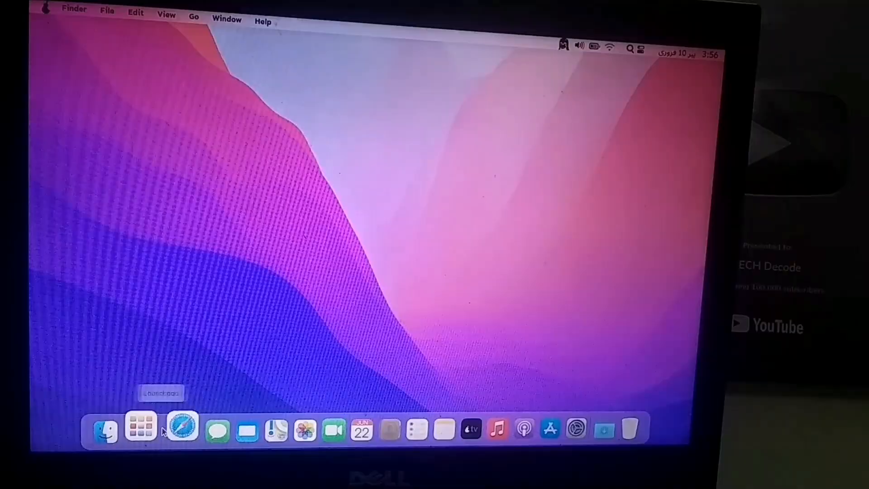
pyautogui.click(140, 428)
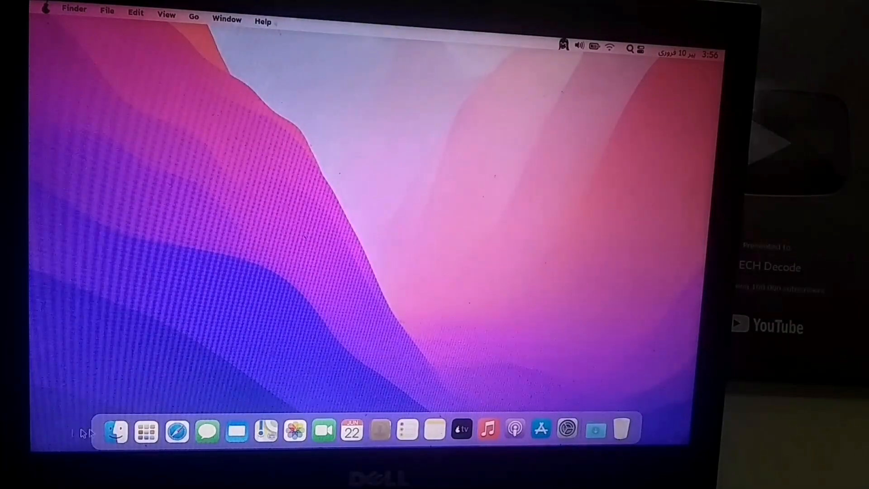
pyautogui.click(146, 431)
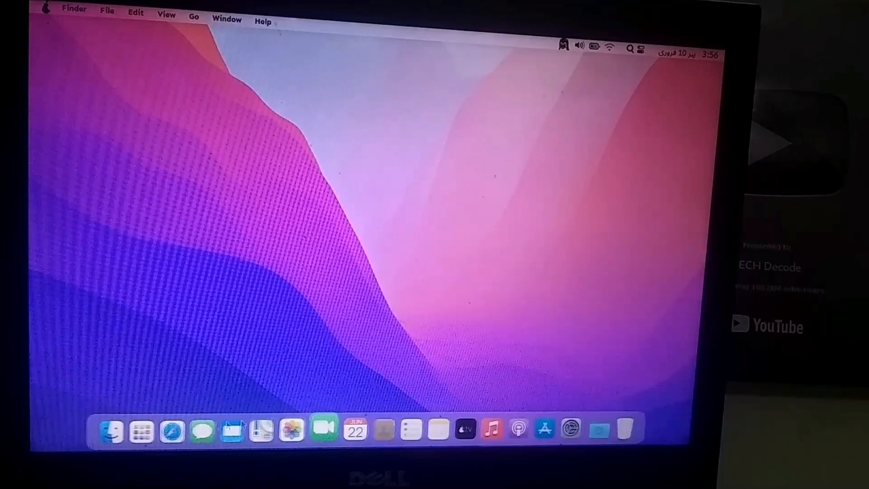
pyautogui.click(143, 429)
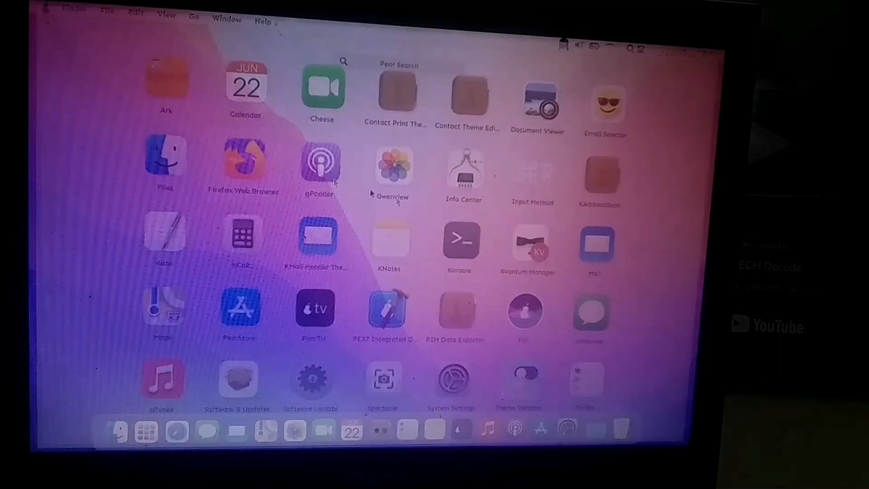
pyautogui.click(147, 428)
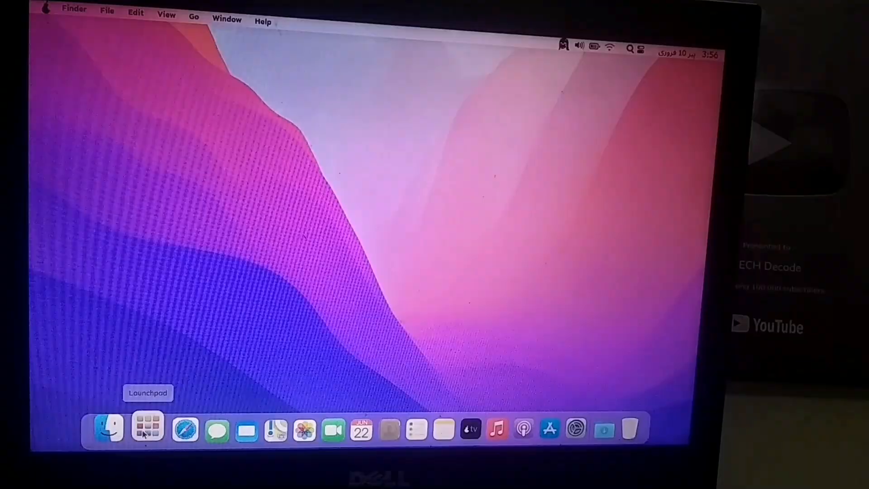
pyautogui.click(147, 428)
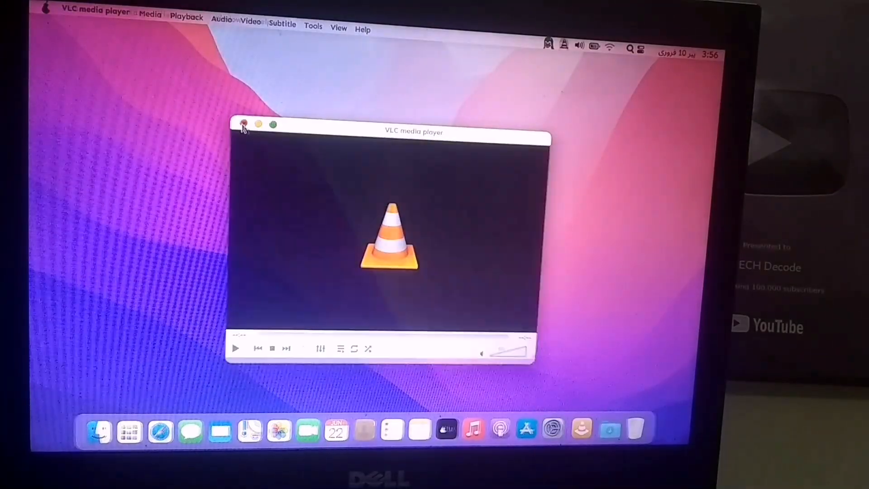
pyautogui.click(243, 125)
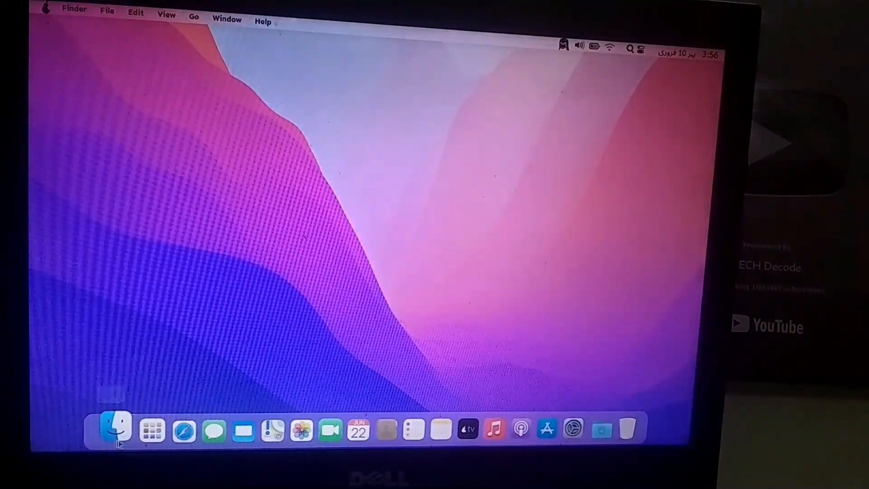